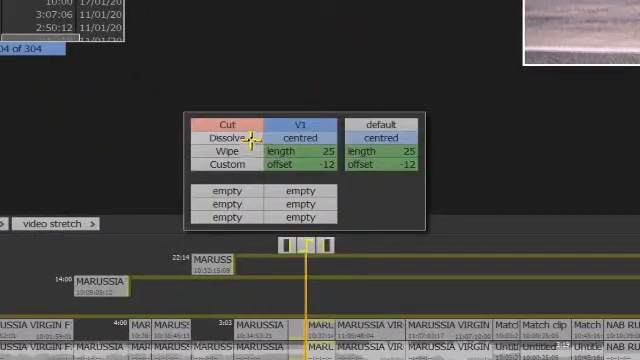
# Archive the material out to the network destination with audio and history included.
pyautogui.click(222, 144)
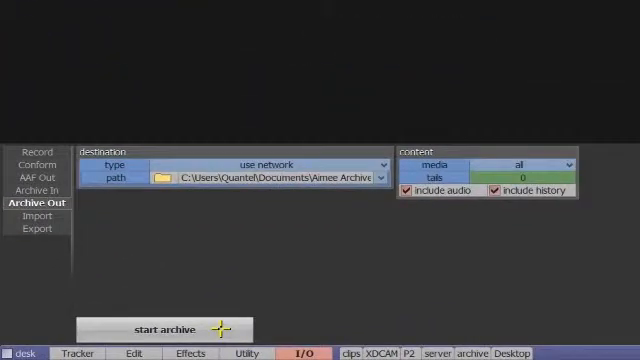
pyautogui.click(152, 330)
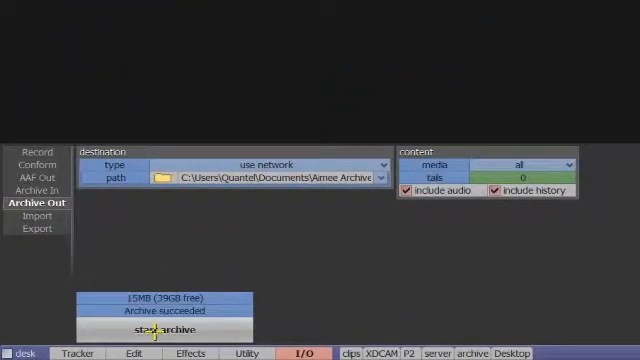